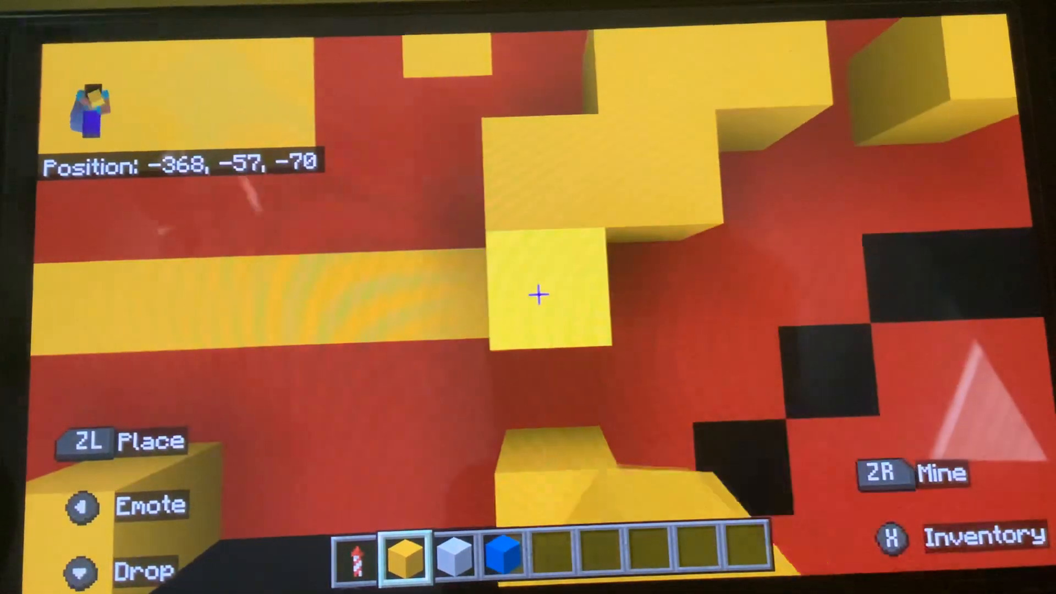
- Walk along the red flag area while placing yellow blocks for the sun emblem's rays
{"action": "key", "text": "w"}
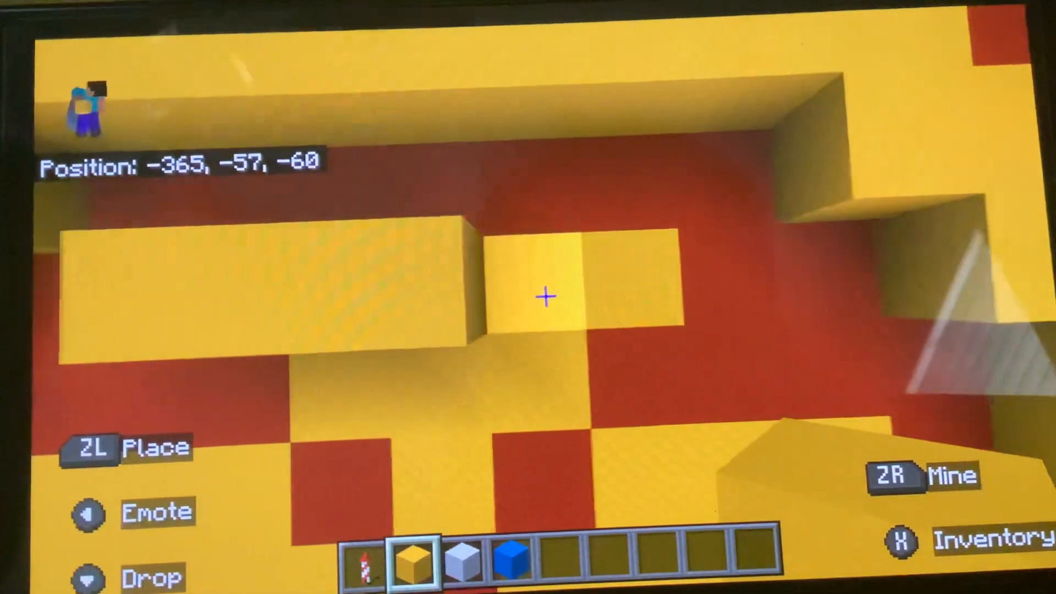
{"action": "key", "text": "w"}
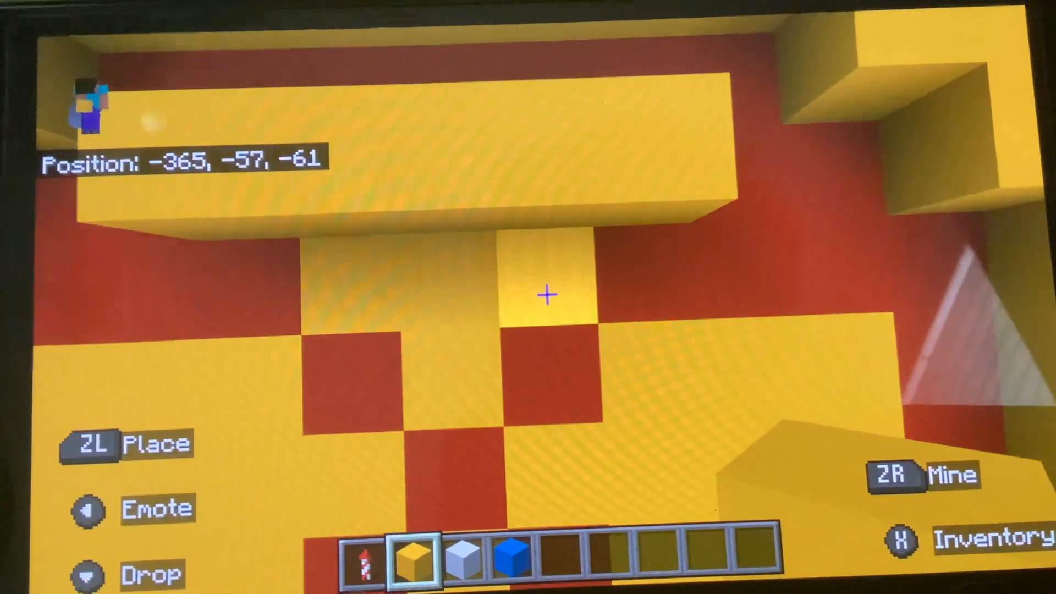
{"action": "mouse_move", "coordinate": [528, 297]}
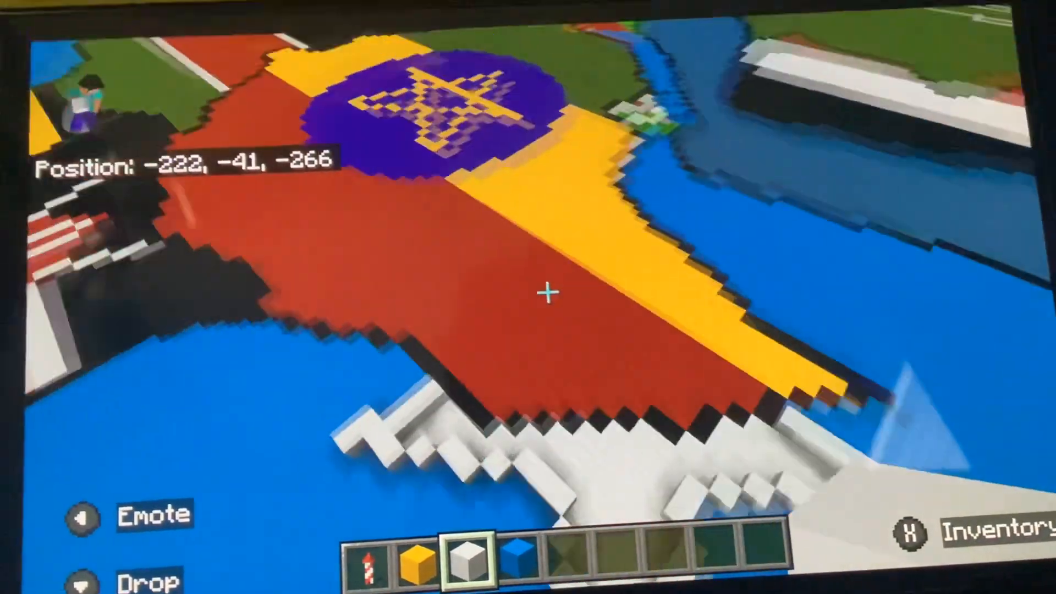
{"action": "mouse_move", "coordinate": [528, 290]}
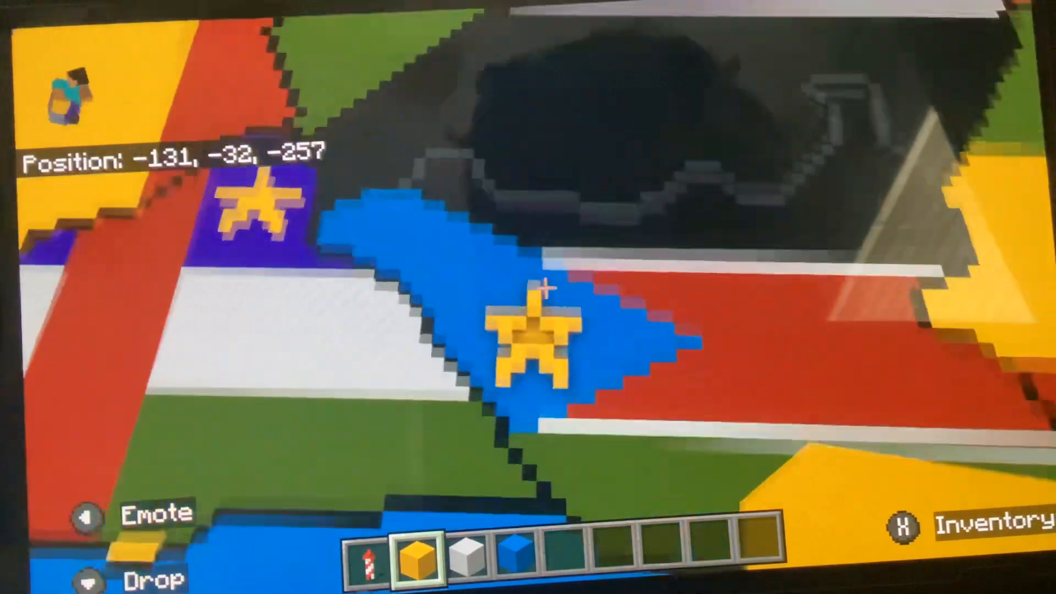
{"action": "mouse_move", "coordinate": [528, 296]}
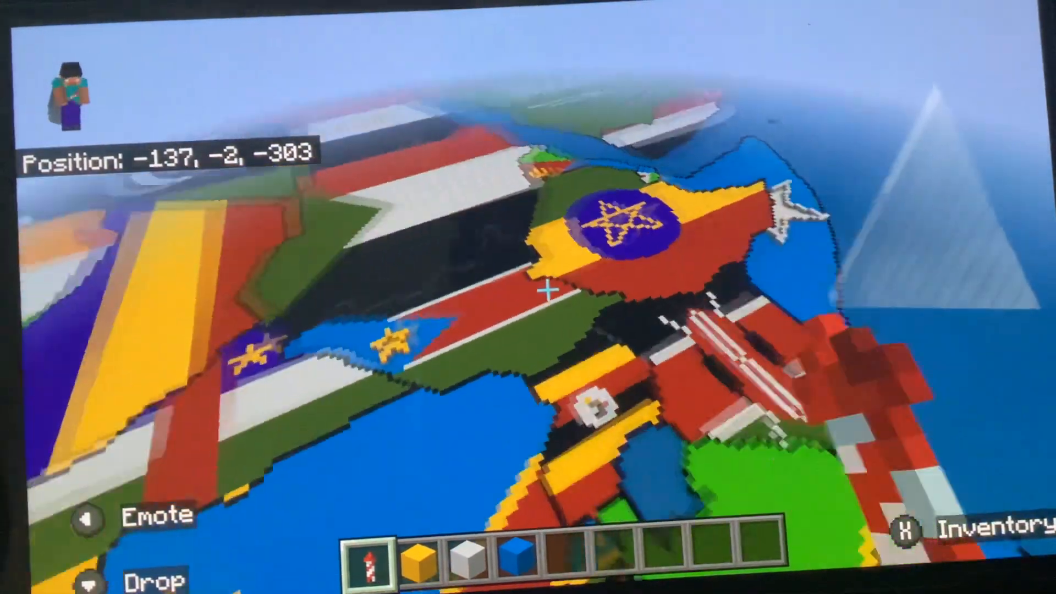
{"action": "mouse_move", "coordinate": [528, 296]}
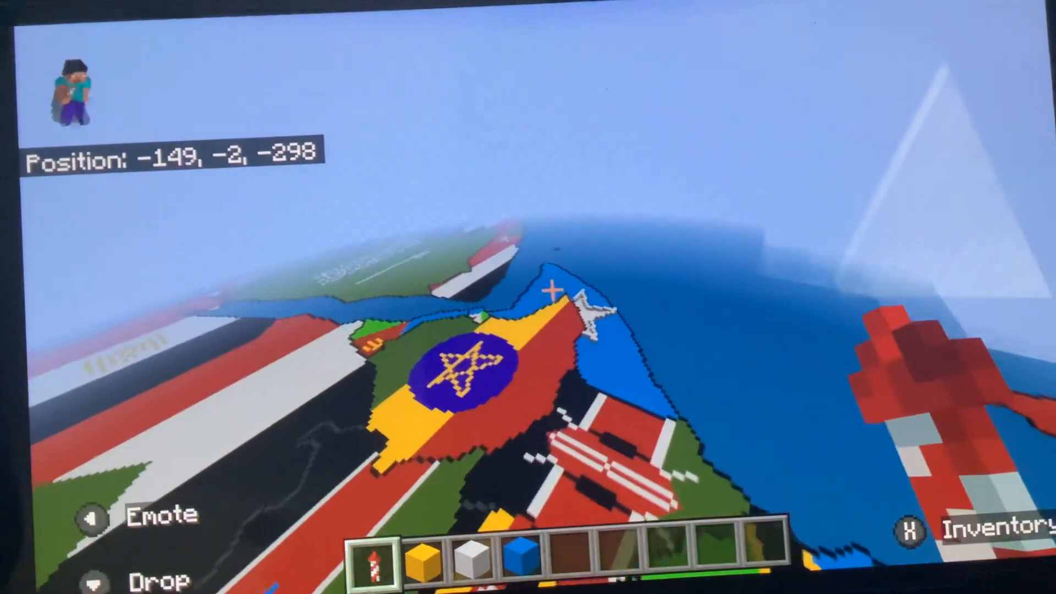